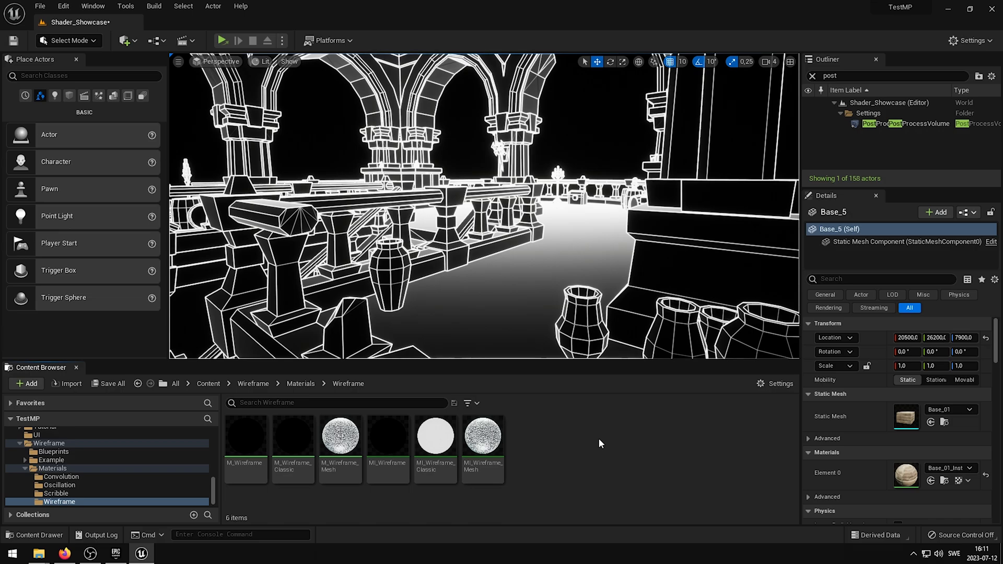
{"action": "mouse_move", "coordinate": [216, 136]}
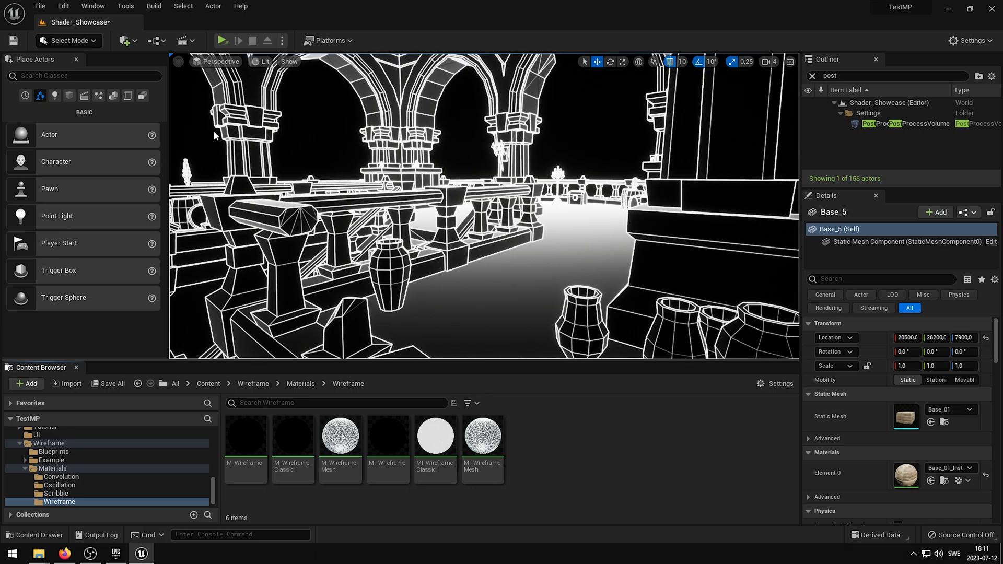
Raise the level viewport's Screen Percentage from 100 to 200 in the viewport options.
{"action": "left_click", "coordinate": [178, 61]}
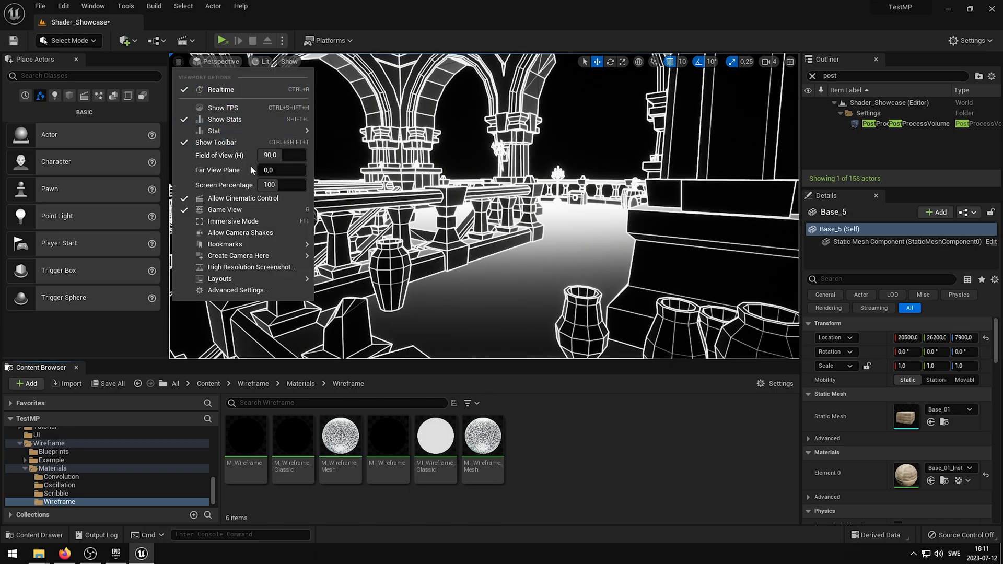
{"action": "left_click_drag", "start_coordinate": [270, 184], "coordinate": [294, 185]}
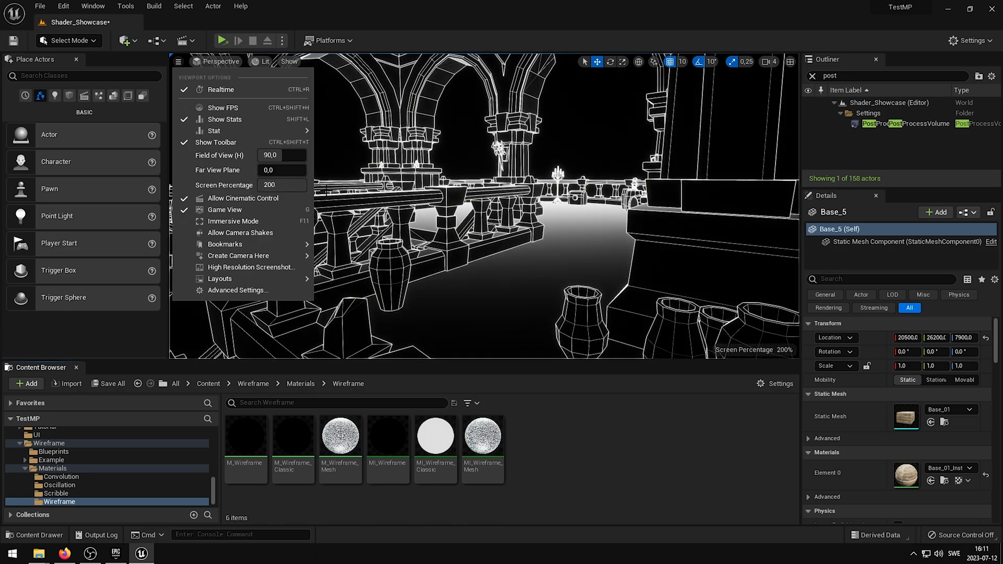
{"action": "left_click", "coordinate": [178, 61]}
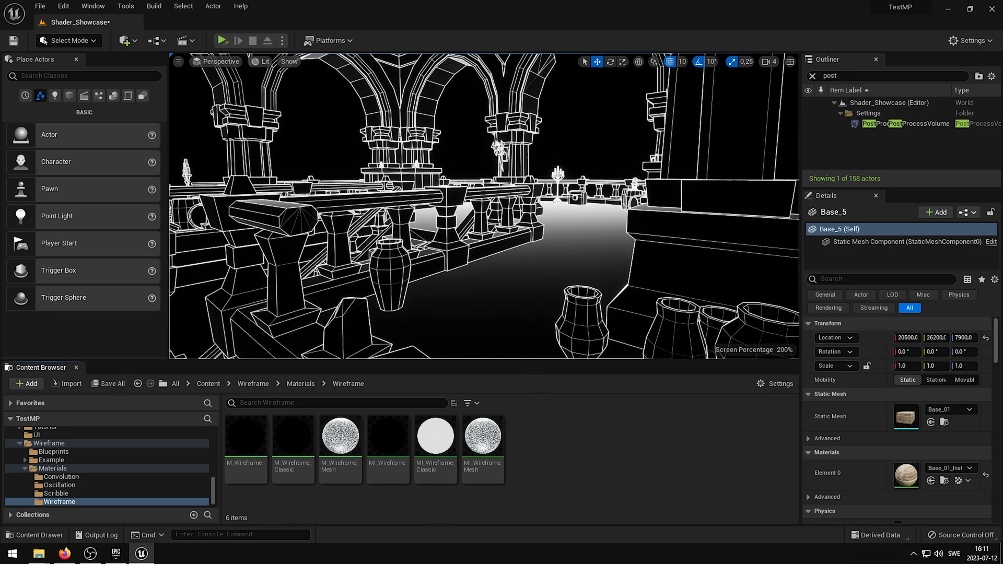
{"action": "left_click", "coordinate": [178, 62]}
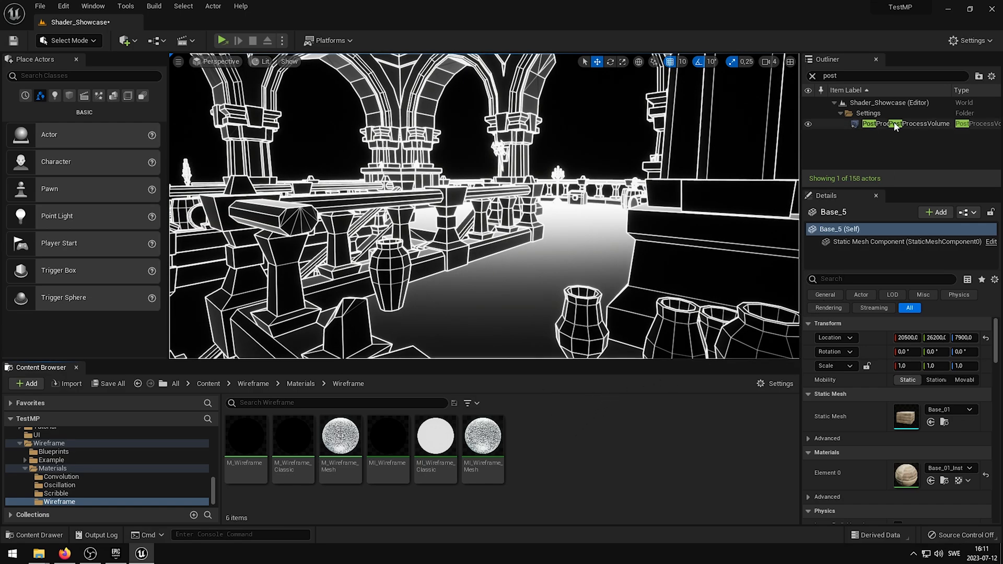
Select PostProcessVolume and enable the Motion Blur Amount override (Amount 0.5, Max 5.0).
{"action": "left_click", "coordinate": [904, 123]}
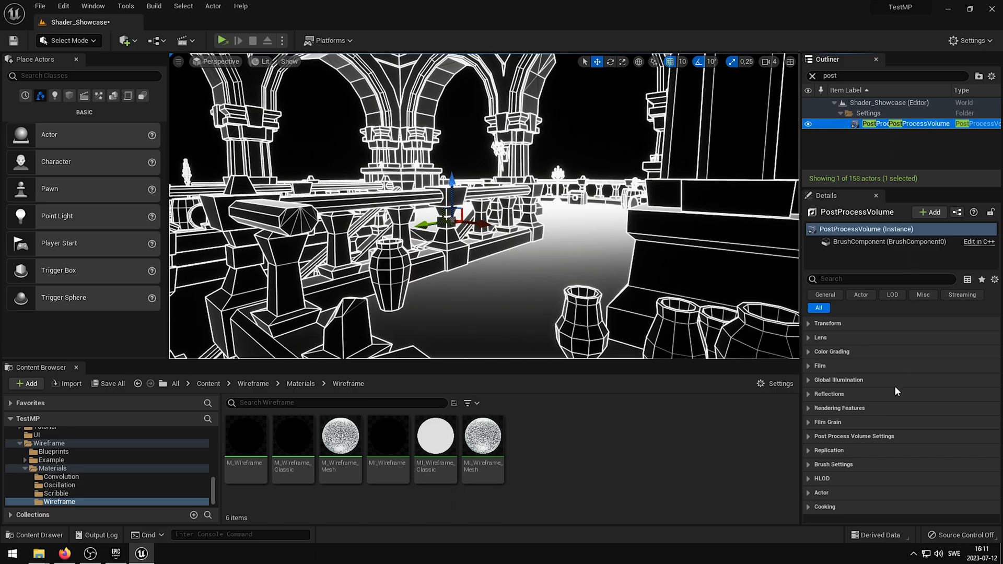
{"action": "left_click", "coordinate": [809, 408]}
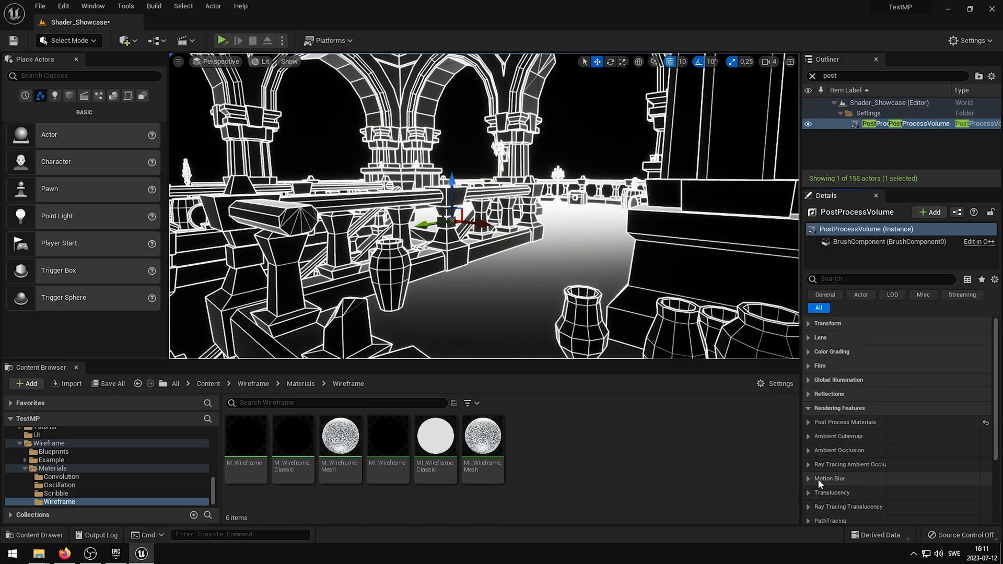
{"action": "left_click", "coordinate": [809, 479]}
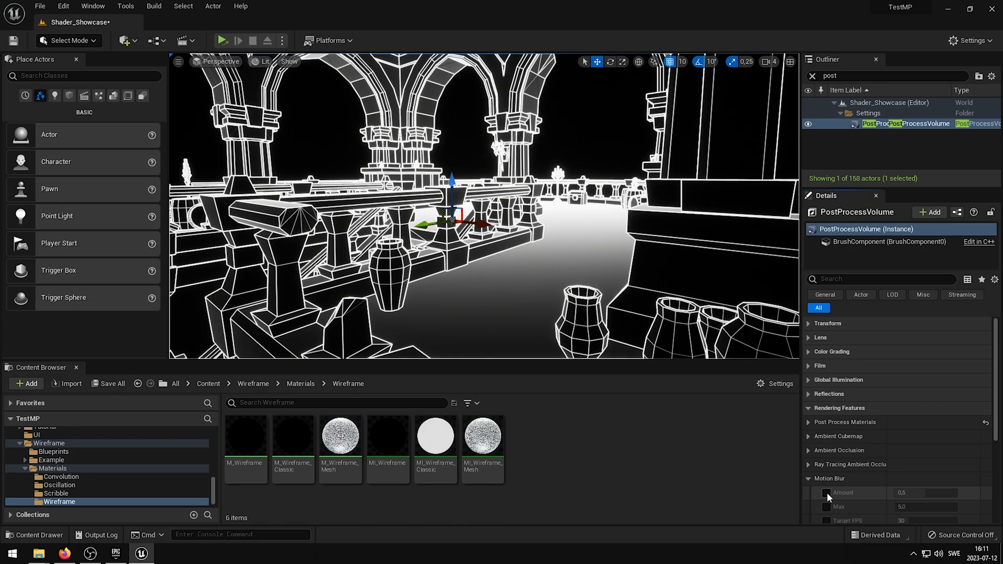
{"action": "left_click", "coordinate": [824, 493]}
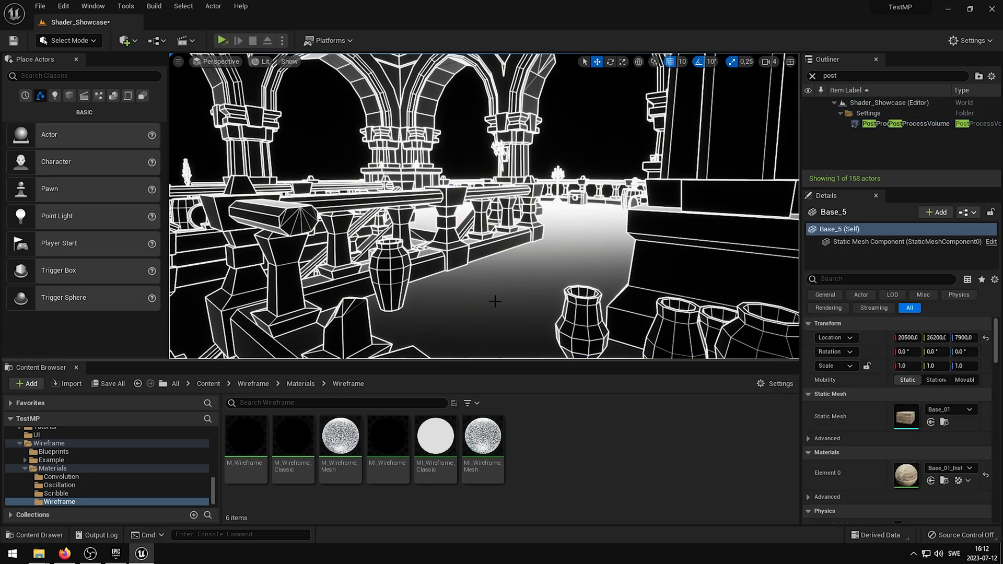
{"action": "mouse_move", "coordinate": [578, 447]}
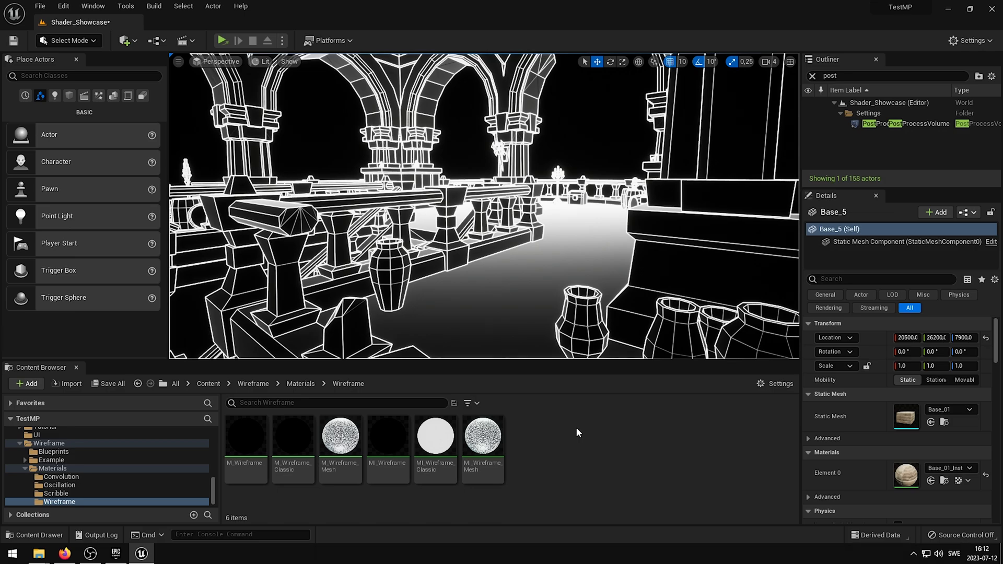
{"action": "mouse_move", "coordinate": [344, 411]}
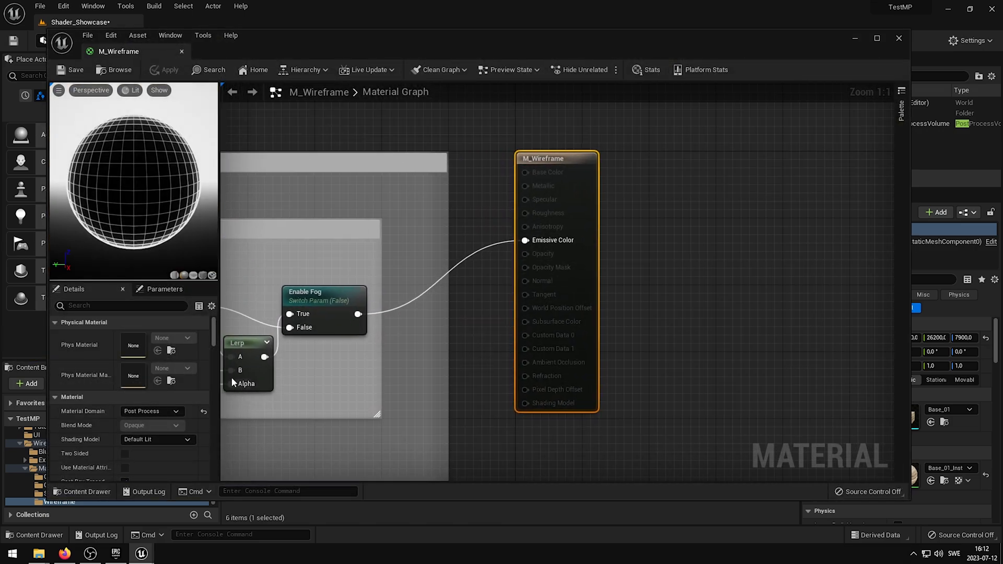
Set M_Wireframe's Post Process Blendable Location to After Tonemapping.
{"action": "scroll", "scroll_direction": "down", "scroll_amount": 3}
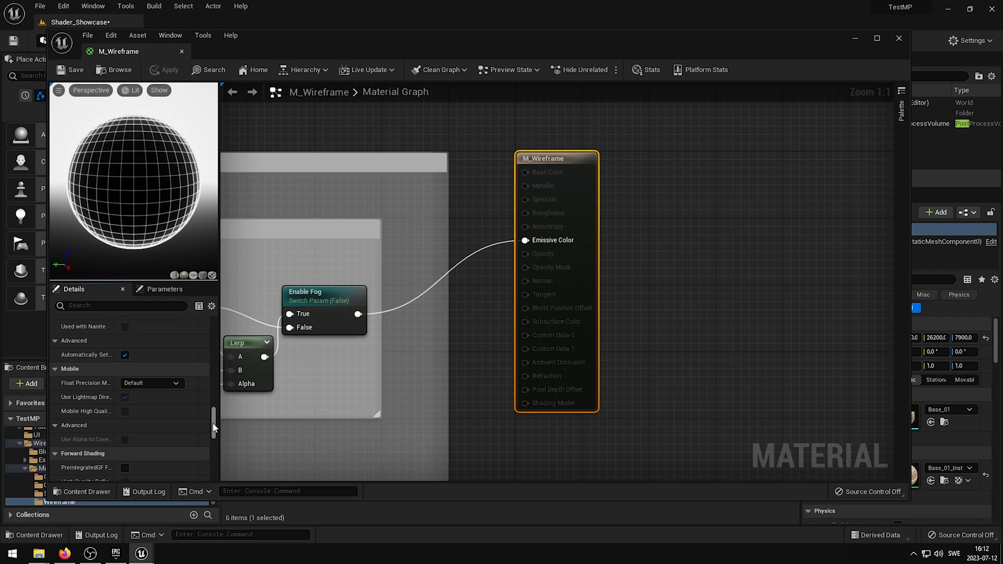
{"action": "left_click", "coordinate": [155, 388]}
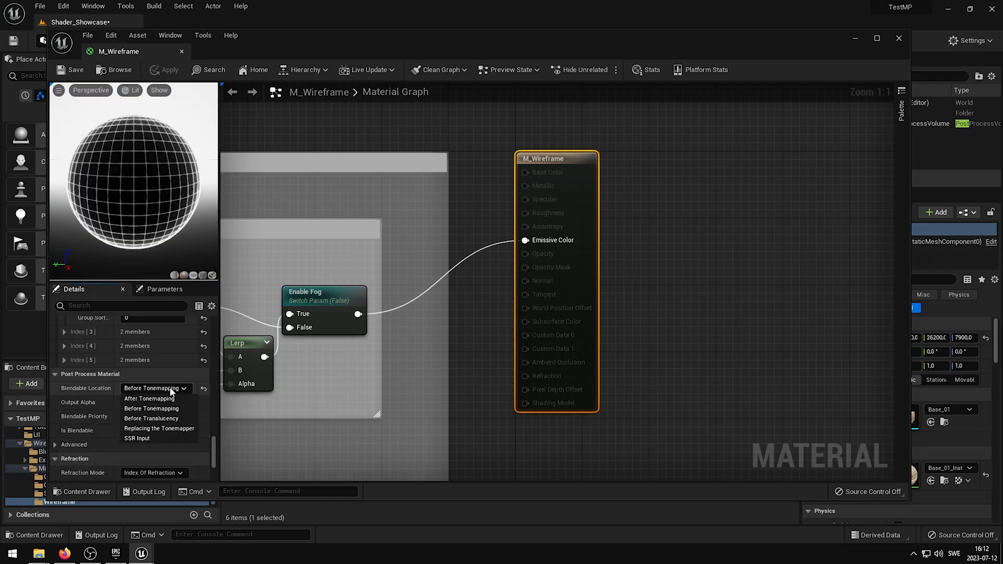
{"action": "left_click", "coordinate": [148, 399]}
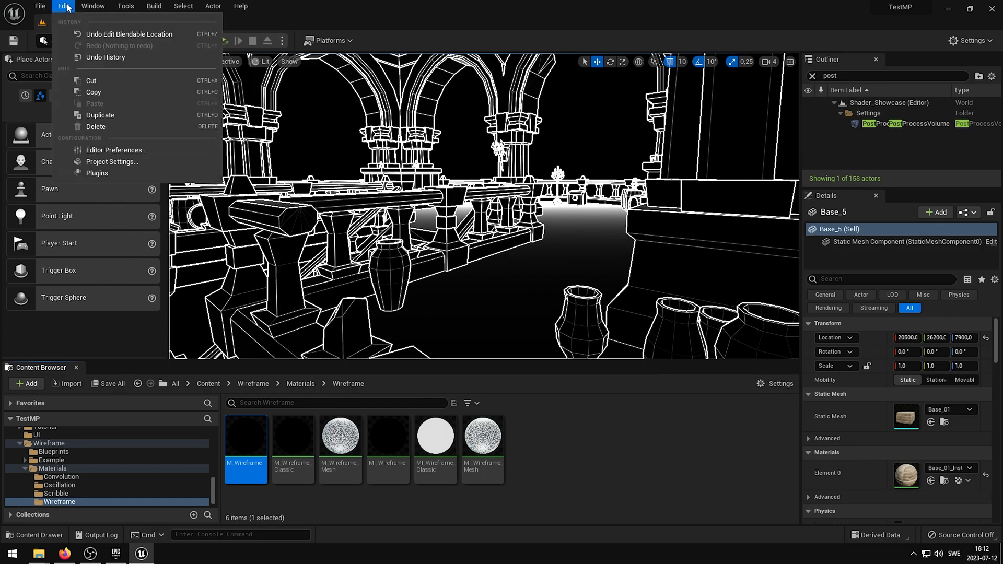
In Project Settings > Rendering, set the default Anti-Aliasing Method to FXAA.
{"action": "left_click", "coordinate": [111, 162]}
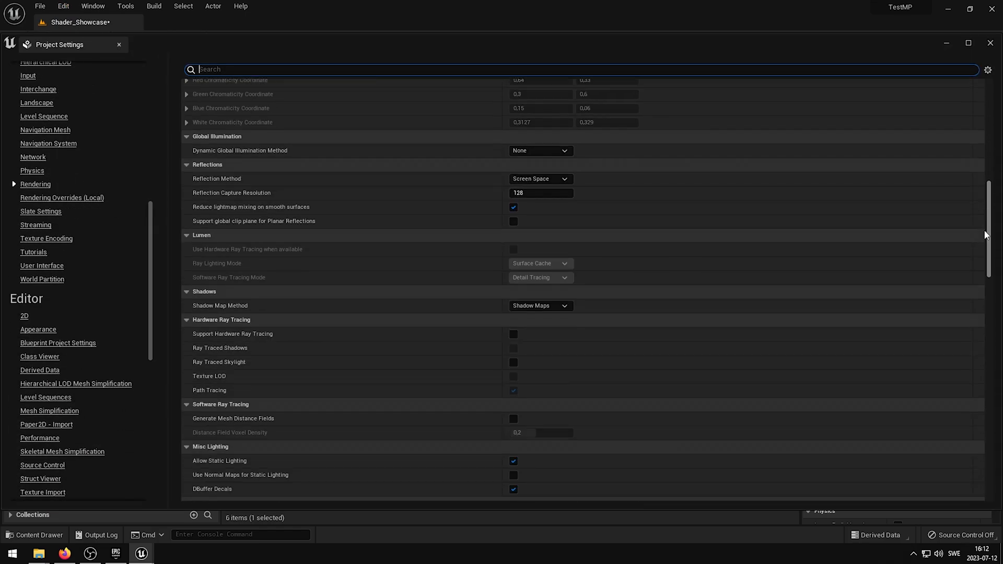
{"action": "left_click", "coordinate": [564, 365]}
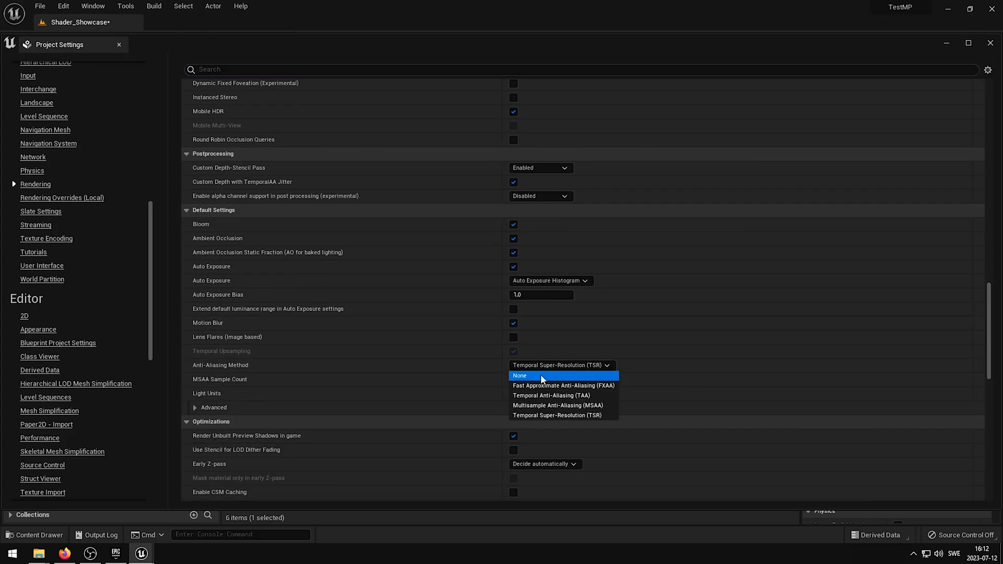
{"action": "left_click", "coordinate": [560, 385]}
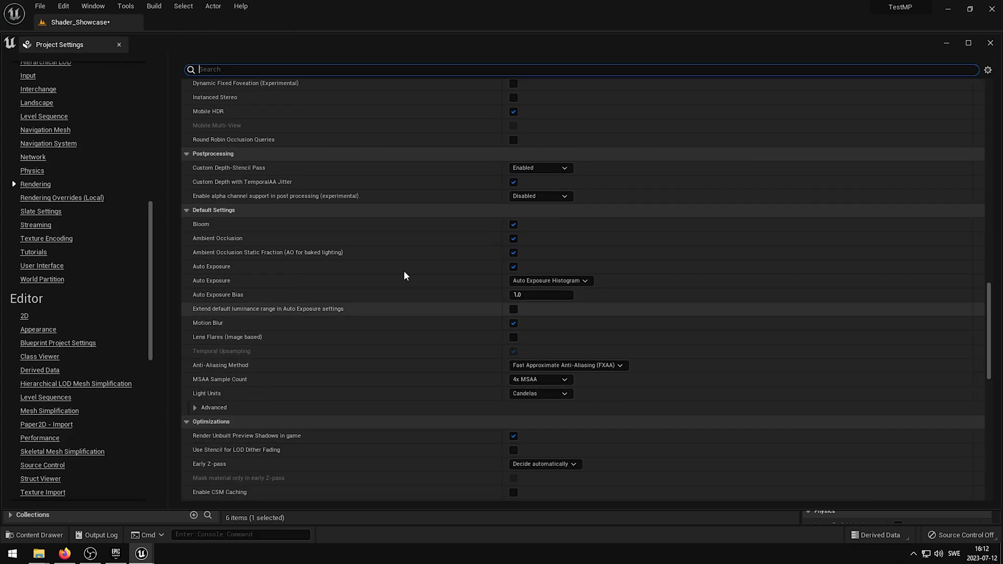